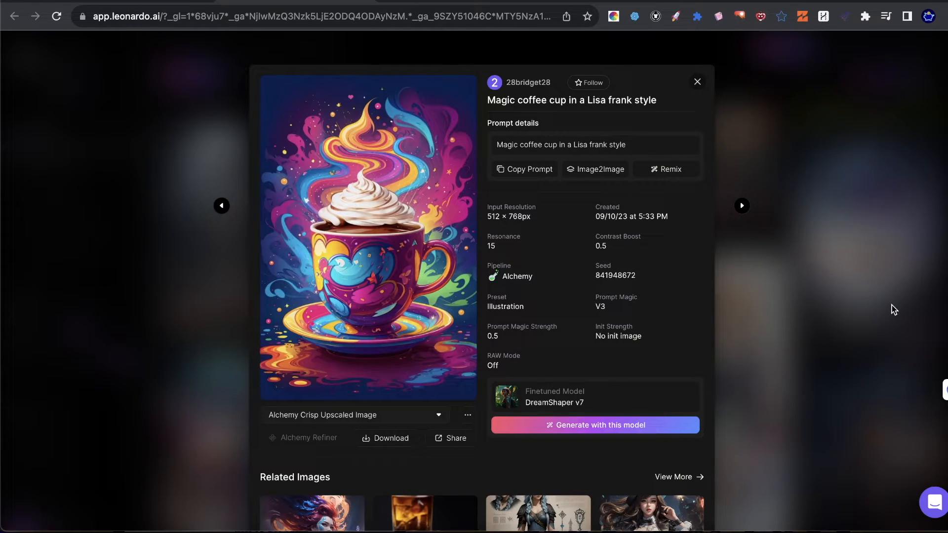
{"action": "mouse_move", "coordinate": [186, 133]}
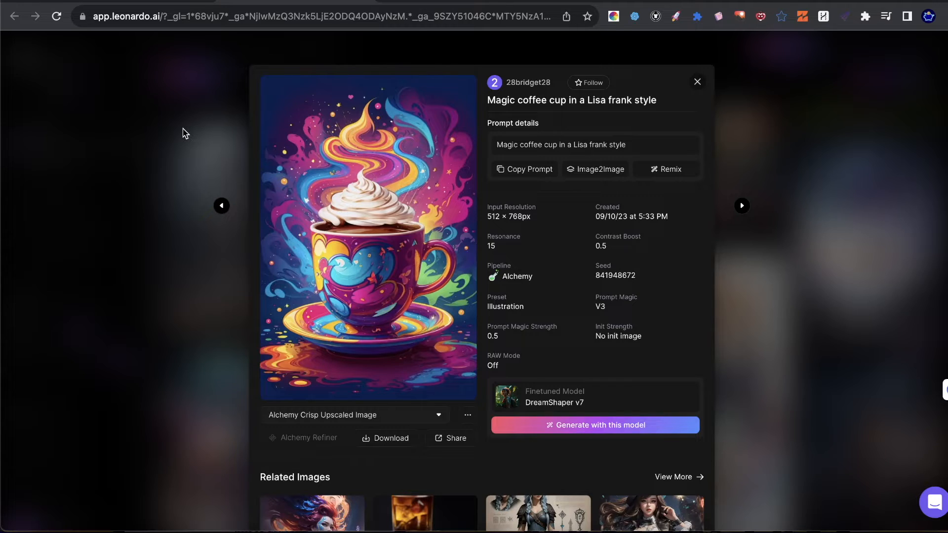
{"action": "mouse_move", "coordinate": [523, 381]}
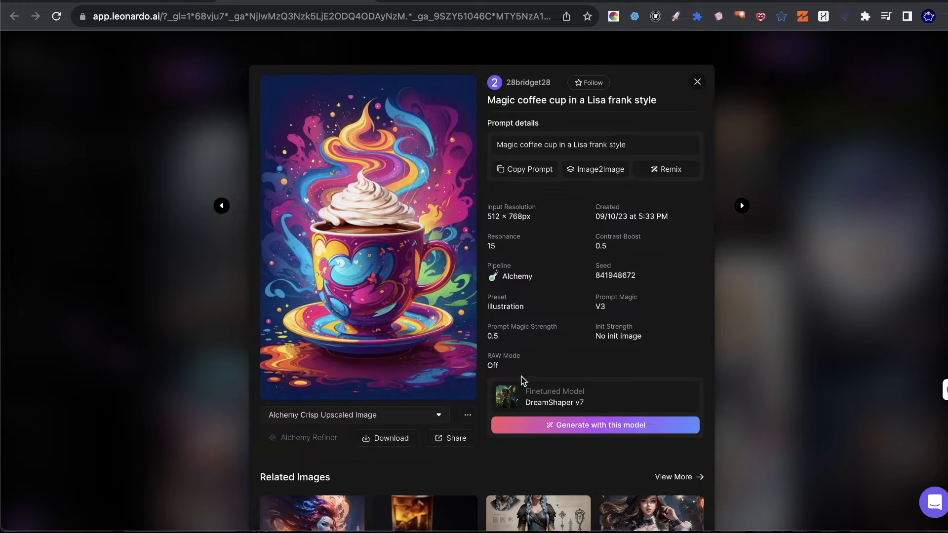
{"action": "mouse_move", "coordinate": [319, 389]}
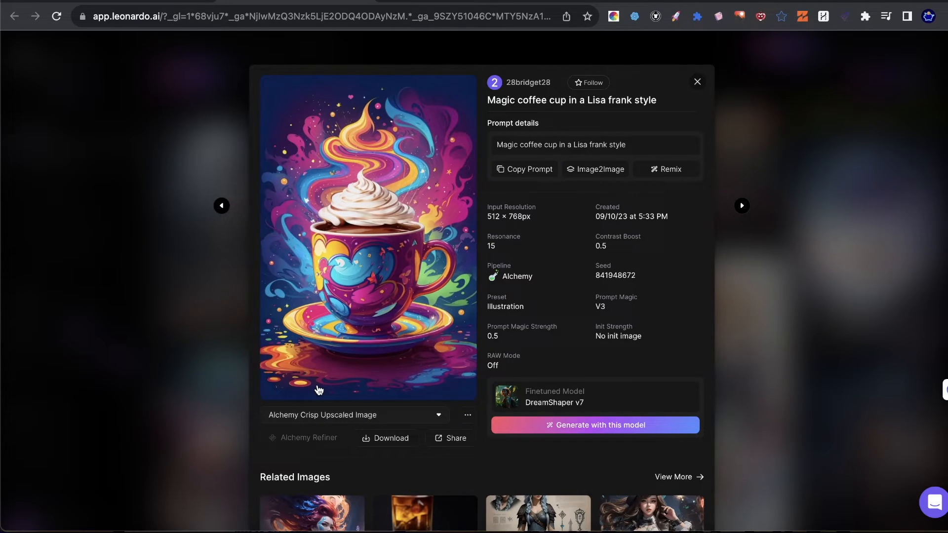
{"action": "mouse_move", "coordinate": [446, 98]}
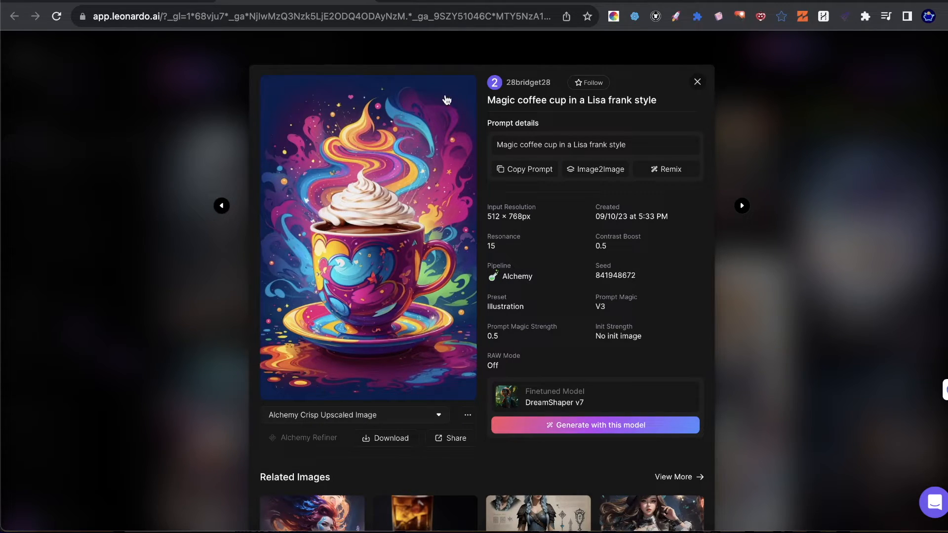
{"action": "mouse_move", "coordinate": [442, 324]}
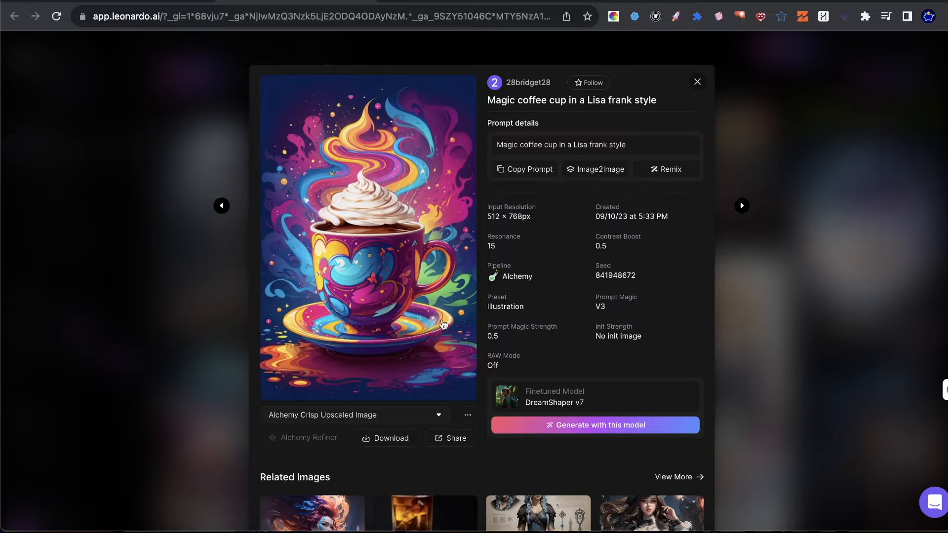
{"action": "mouse_move", "coordinate": [414, 354]}
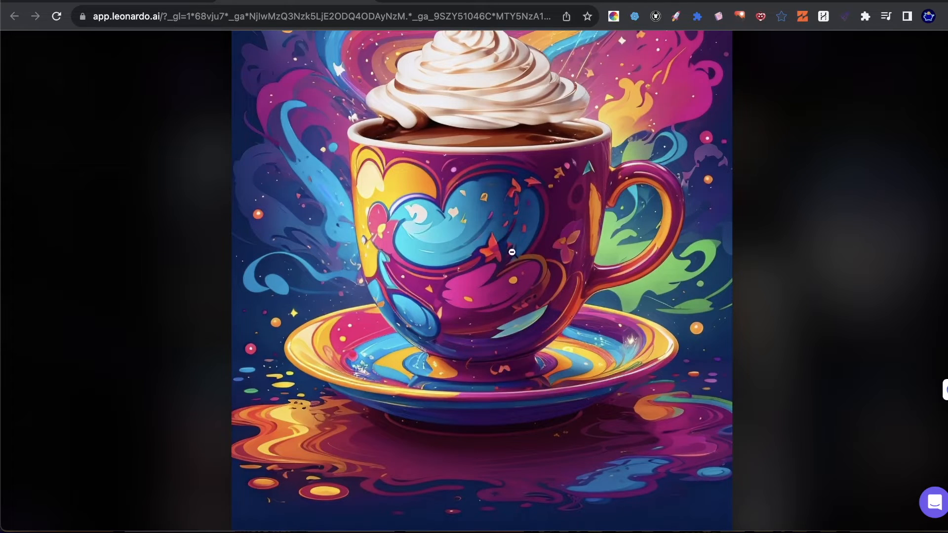
{"action": "mouse_move", "coordinate": [405, 354]}
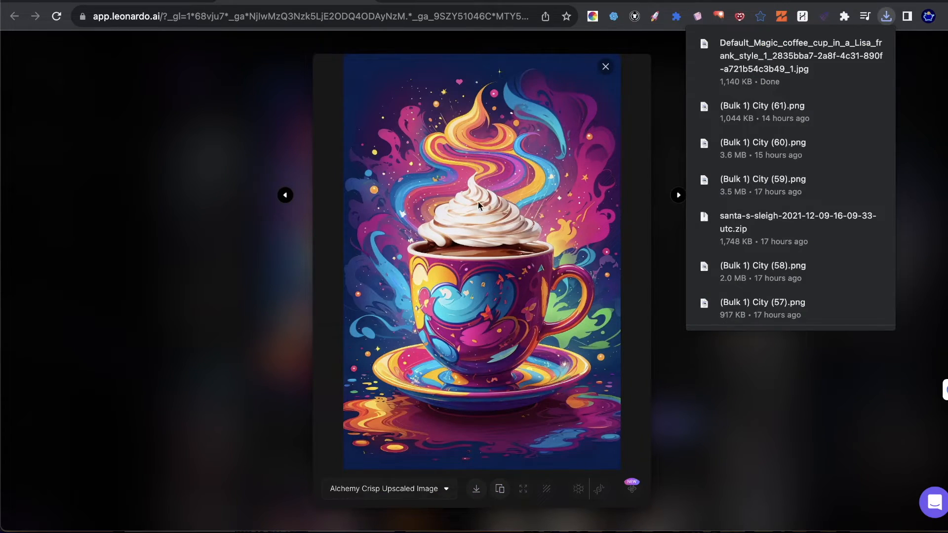
{"action": "mouse_move", "coordinate": [490, 313]}
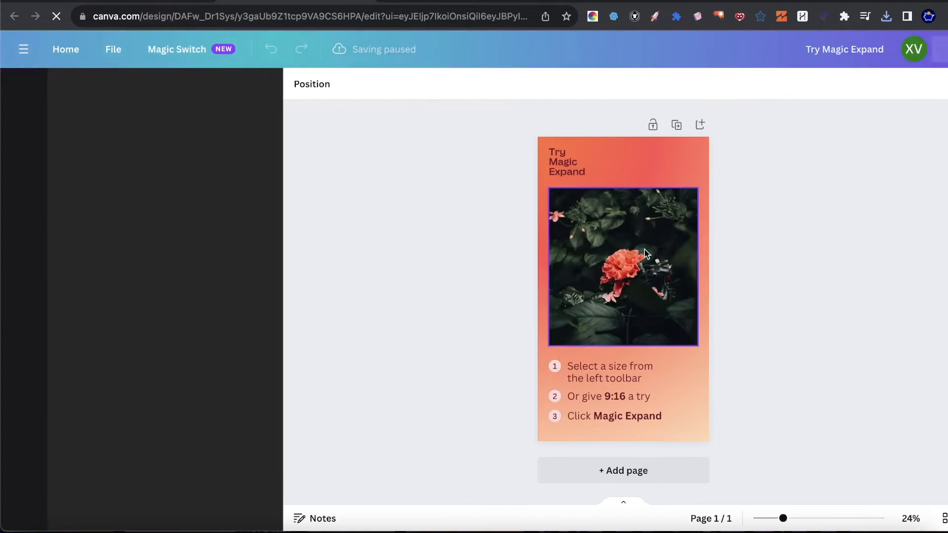
Step: Bring up the editing options for the sample flower photo in the Try Magic Expand design
{"action": "double_click", "coordinate": [623, 265]}
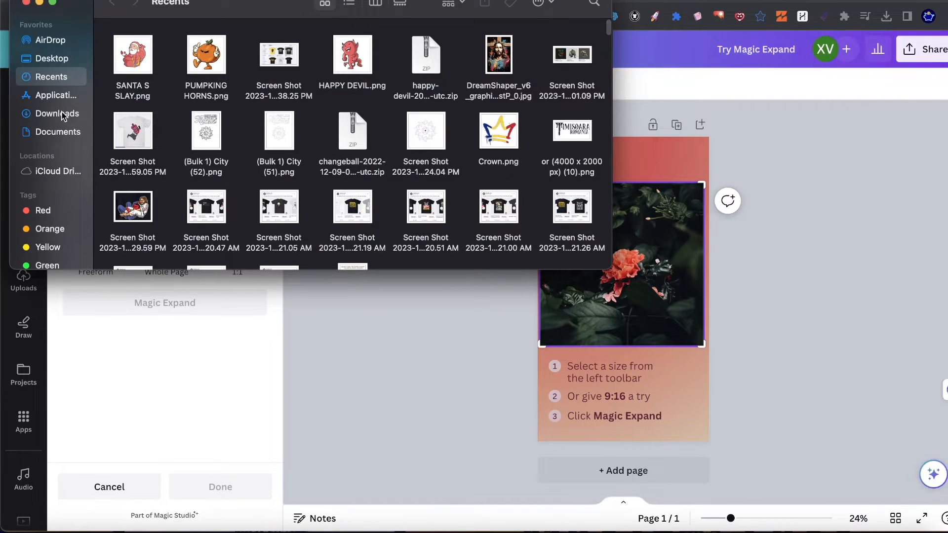
Step: Replace the flower photo with the coffee cup illustration uploaded from Downloads
{"action": "left_click", "coordinate": [59, 112]}
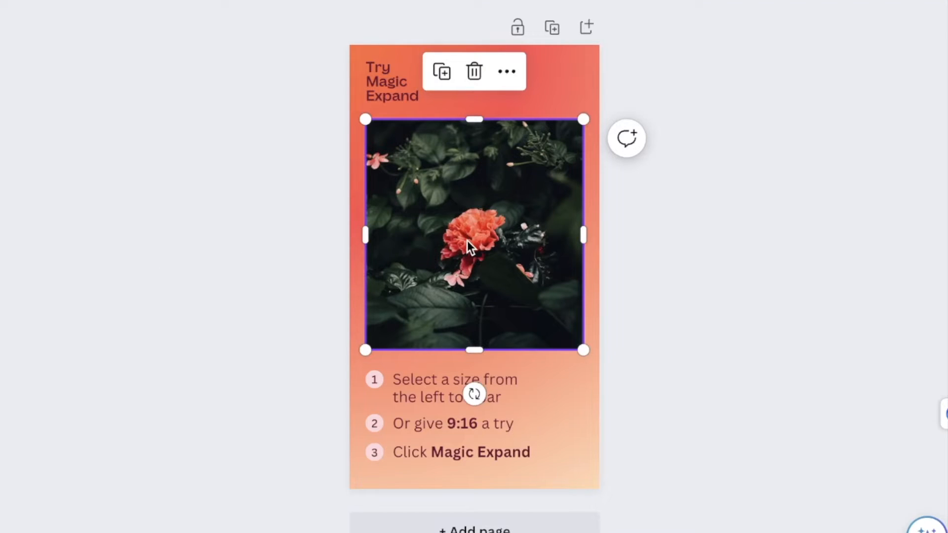
{"action": "left_click", "coordinate": [474, 71]}
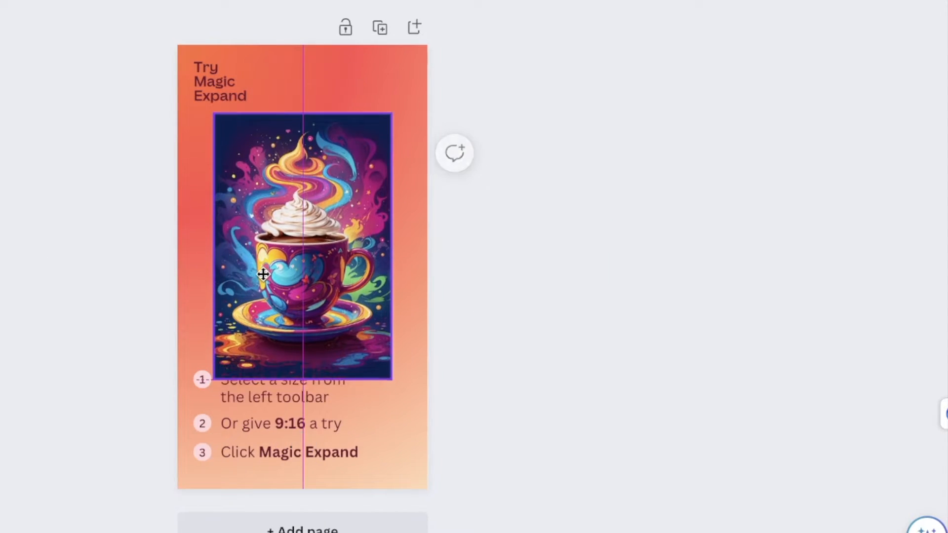
{"action": "left_click", "coordinate": [219, 80]}
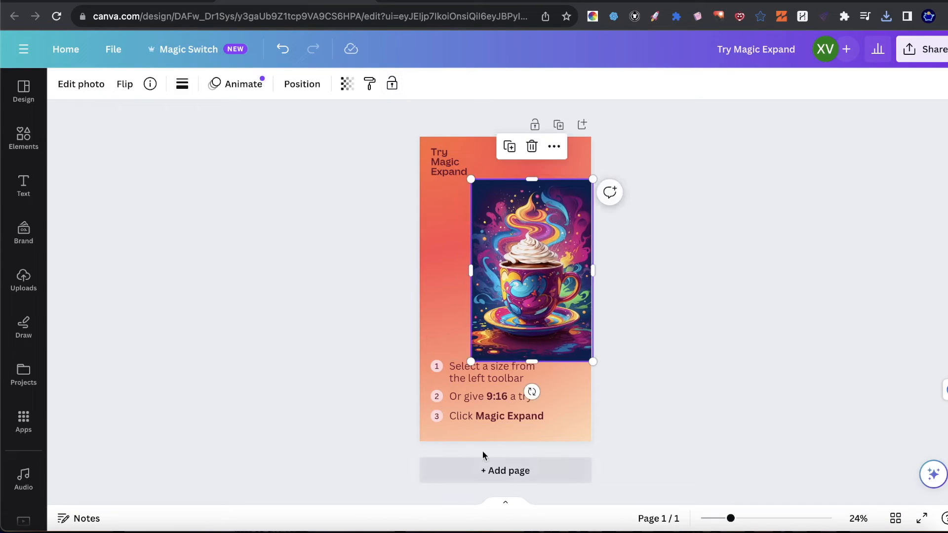
Step: Add a second page and enlarge the coffee cup illustration on it to the page width
{"action": "left_click", "coordinate": [505, 470]}
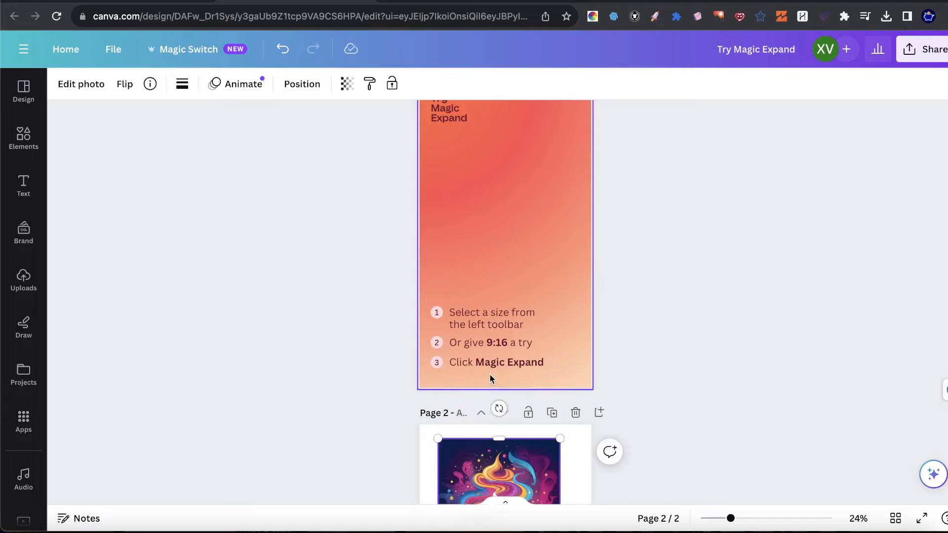
{"action": "left_click_drag", "start_coordinate": [733, 518], "coordinate": [751, 519]}
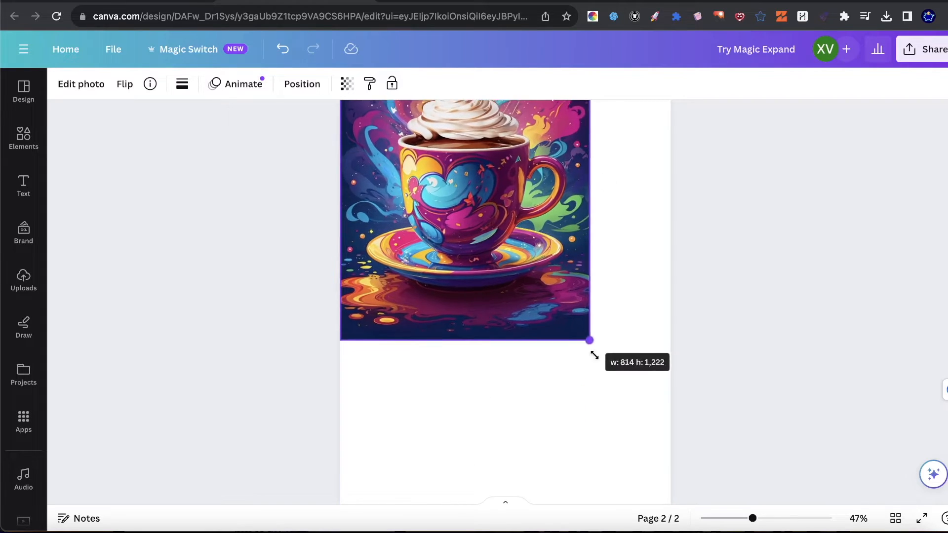
{"action": "left_click_drag", "start_coordinate": [589, 340], "coordinate": [655, 434]}
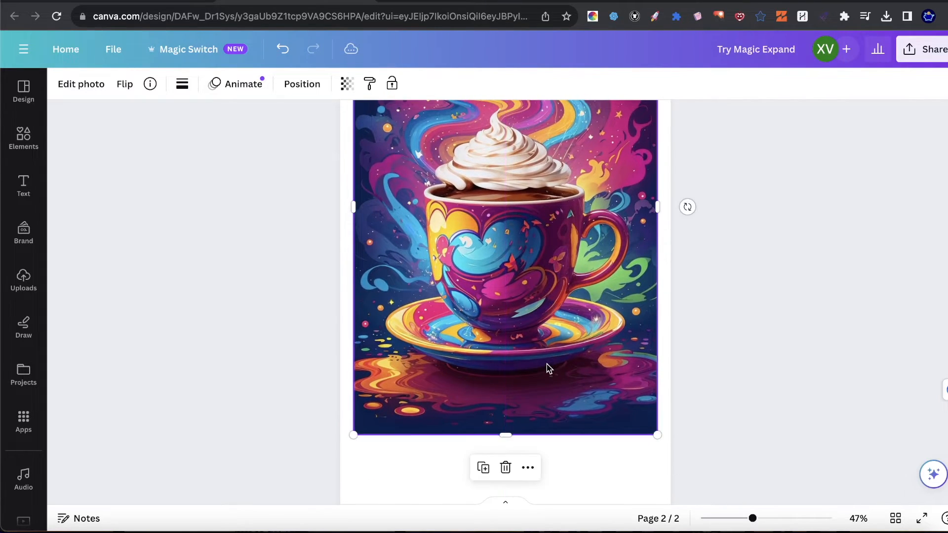
{"action": "left_click_drag", "start_coordinate": [752, 518], "coordinate": [742, 519]}
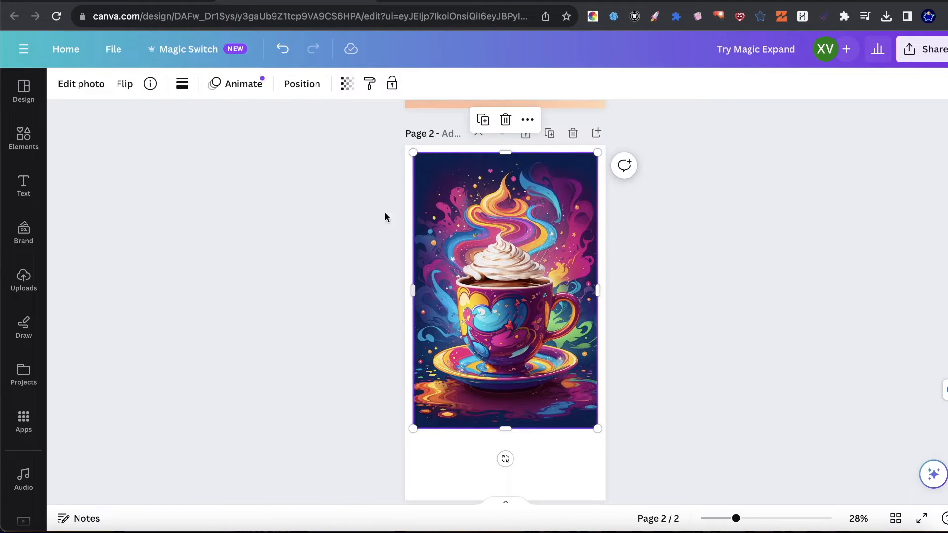
{"action": "left_click", "coordinate": [80, 82]}
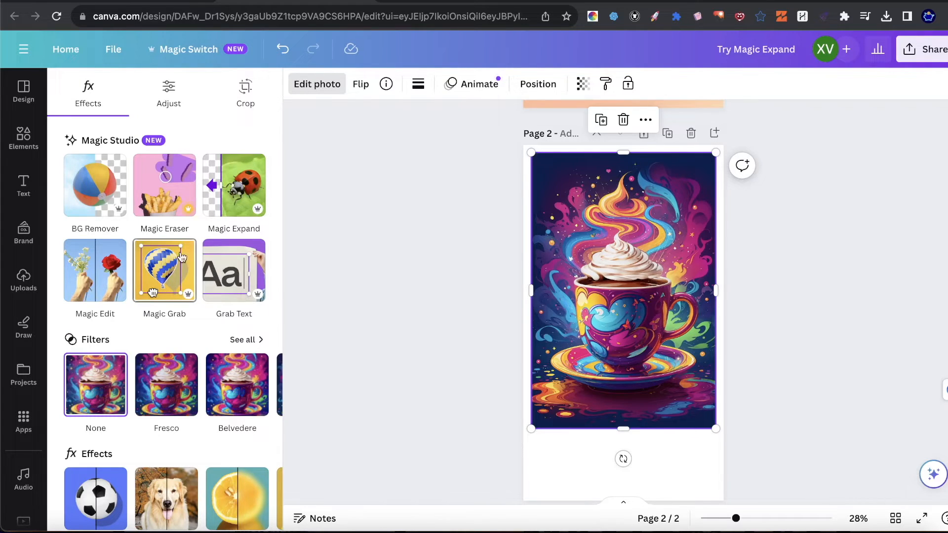
Step: Start Magic Expand on the page-2 illustration with the Freeform size
{"action": "left_click", "coordinate": [246, 91]}
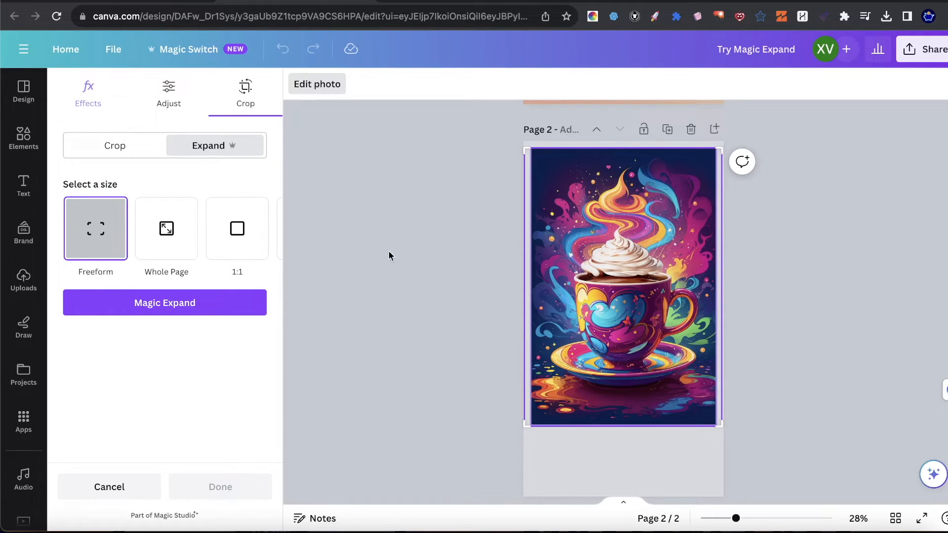
{"action": "mouse_move", "coordinate": [549, 182]}
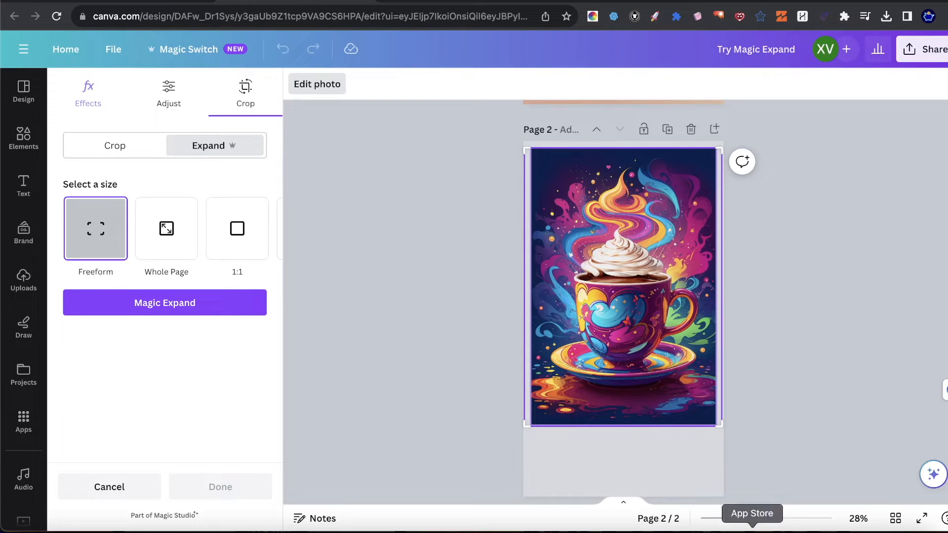
Step: Generate the Magic Expand variations of the coffee-cup image
{"action": "left_click_drag", "start_coordinate": [725, 519], "coordinate": [756, 518]}
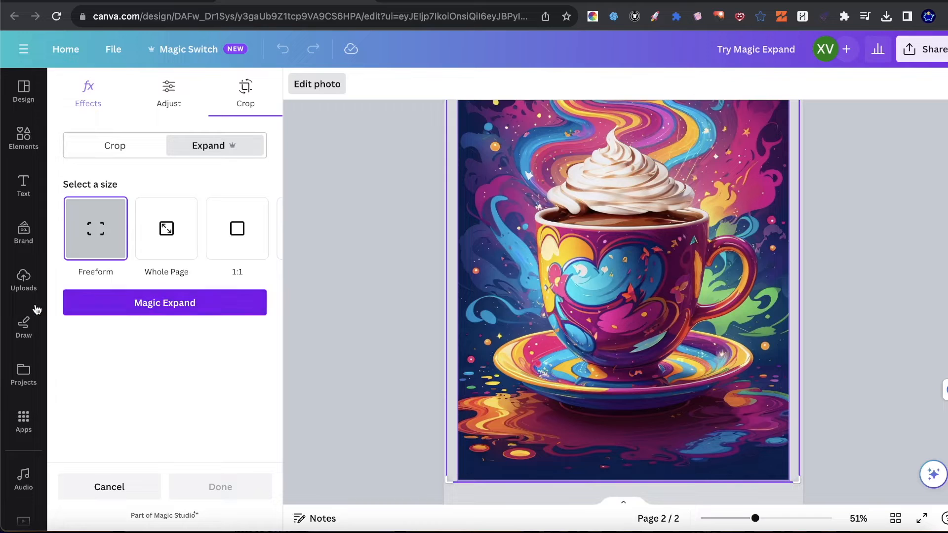
{"action": "left_click", "coordinate": [165, 303]}
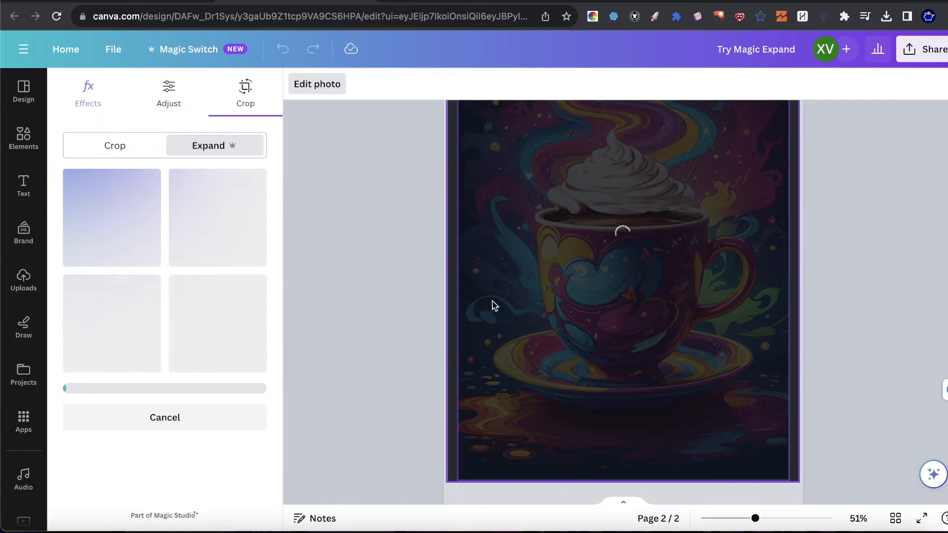
{"action": "left_click_drag", "start_coordinate": [756, 519], "coordinate": [743, 518]}
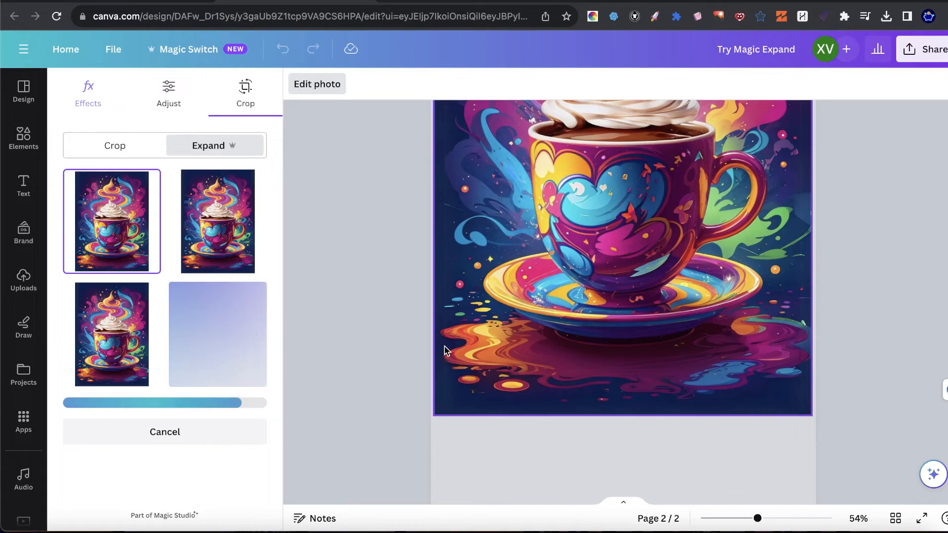
{"action": "mouse_move", "coordinate": [803, 354]}
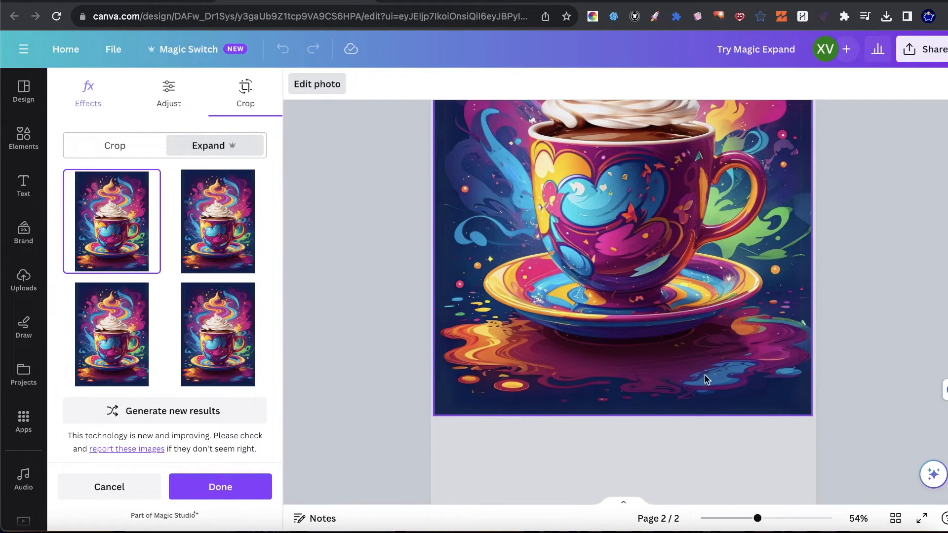
Step: Preview the results and apply the fourth expanded variation so the image spans page 2
{"action": "left_click", "coordinate": [217, 221]}
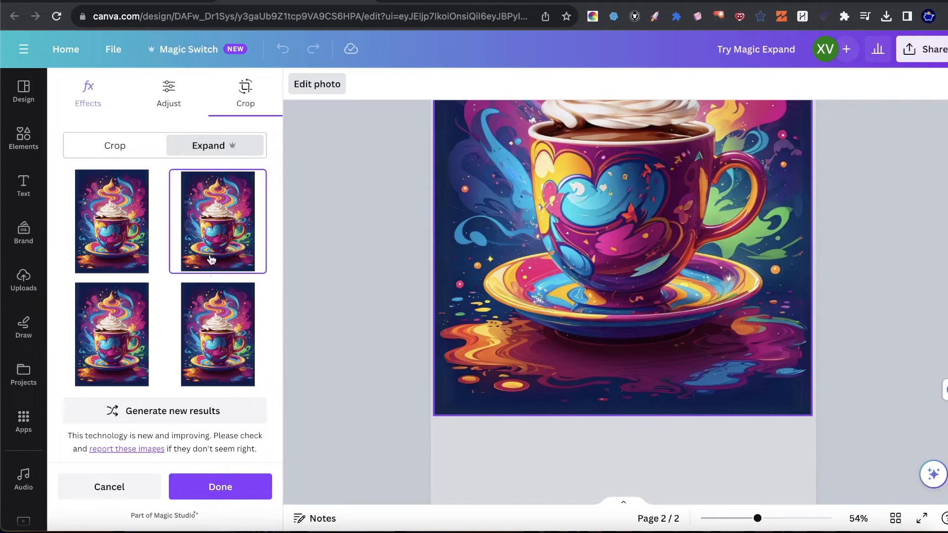
{"action": "left_click", "coordinate": [218, 335]}
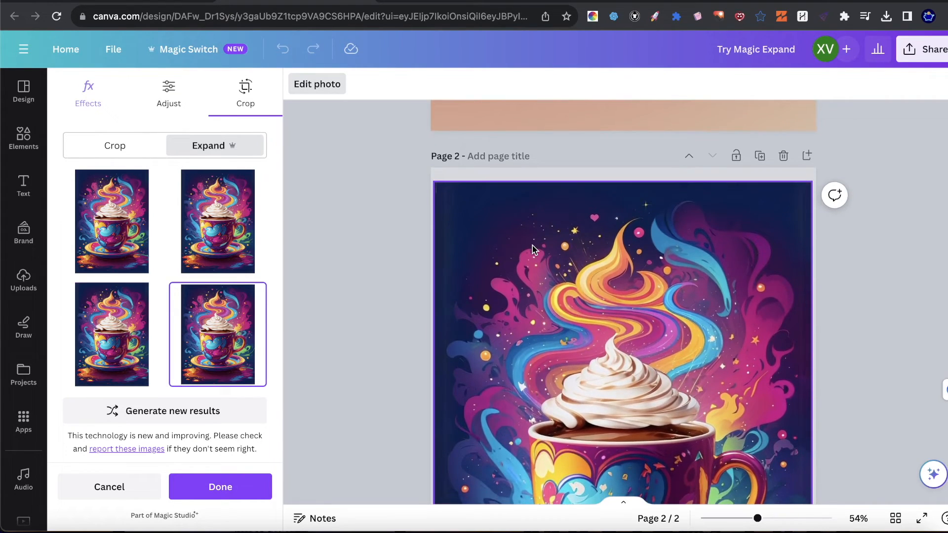
{"action": "left_click", "coordinate": [220, 487]}
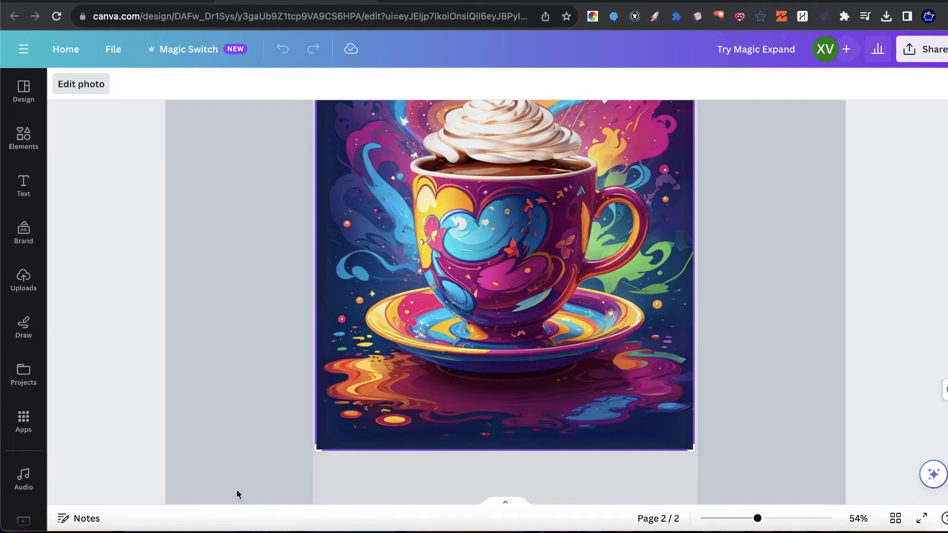
{"action": "left_click", "coordinate": [504, 278]}
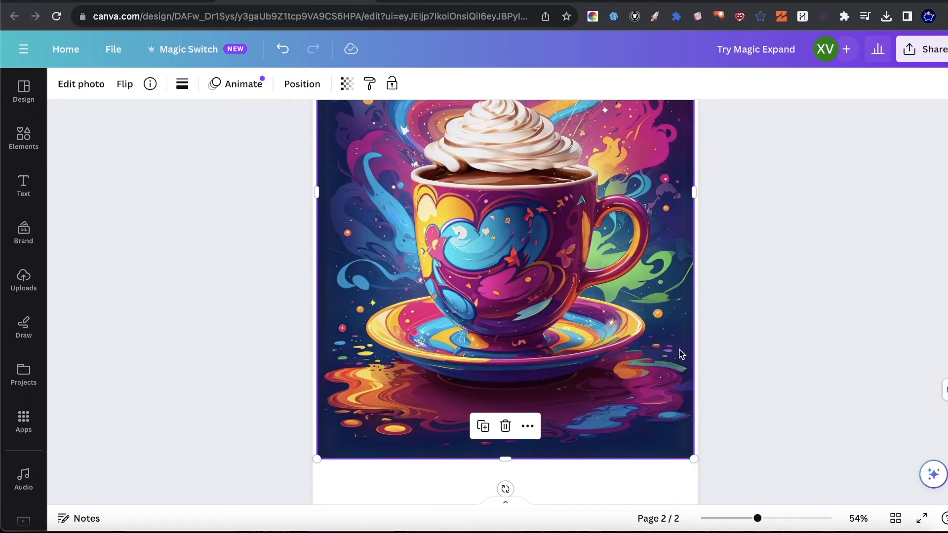
{"action": "mouse_move", "coordinate": [489, 299]}
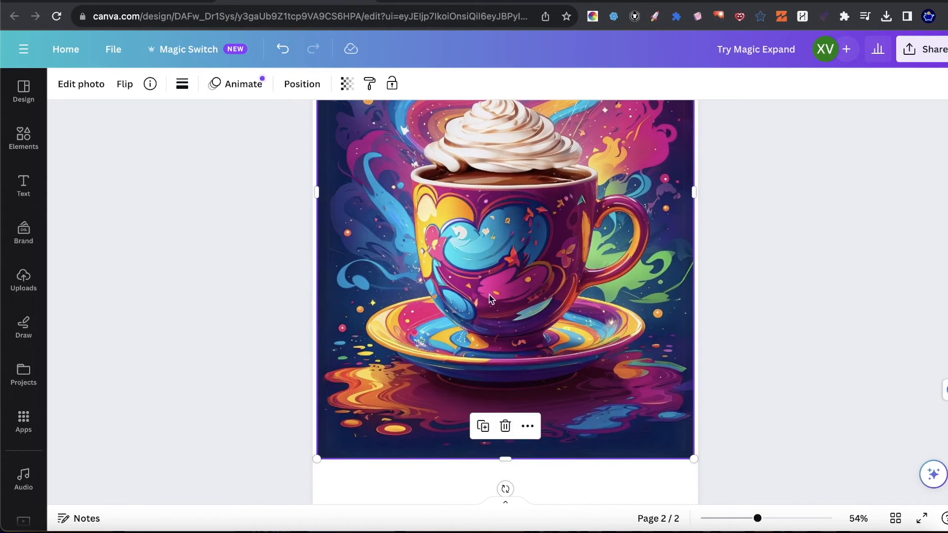
{"action": "mouse_move", "coordinate": [648, 389]}
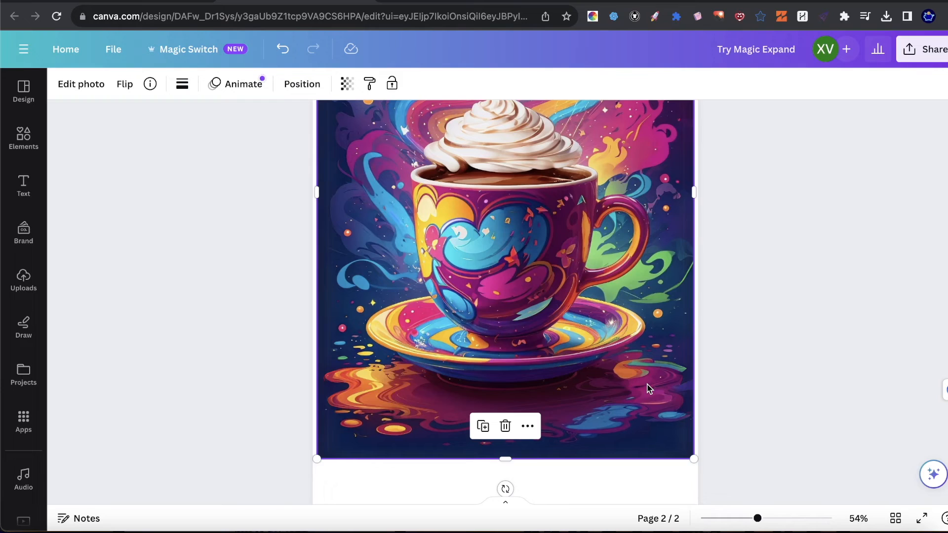
{"action": "mouse_move", "coordinate": [378, 363]}
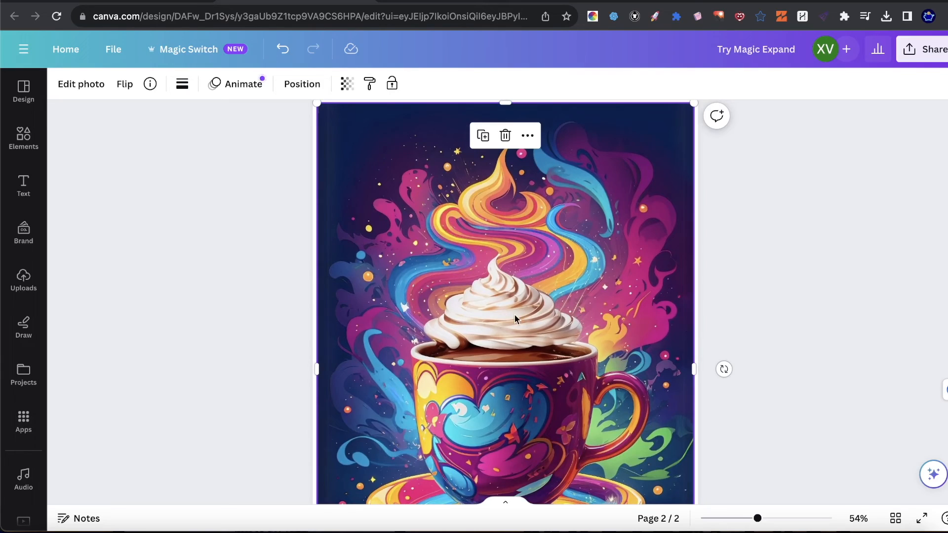
{"action": "mouse_move", "coordinate": [501, 320]}
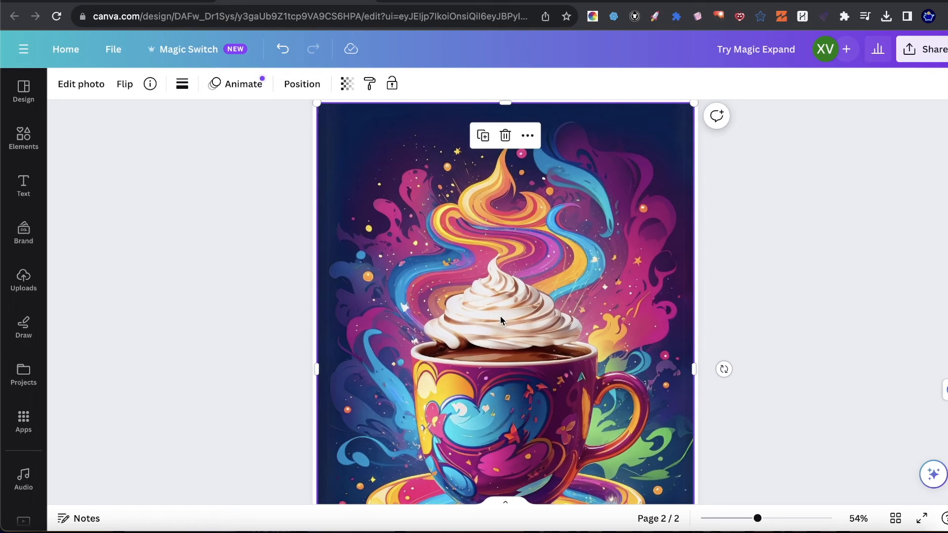
{"action": "mouse_move", "coordinate": [419, 300]}
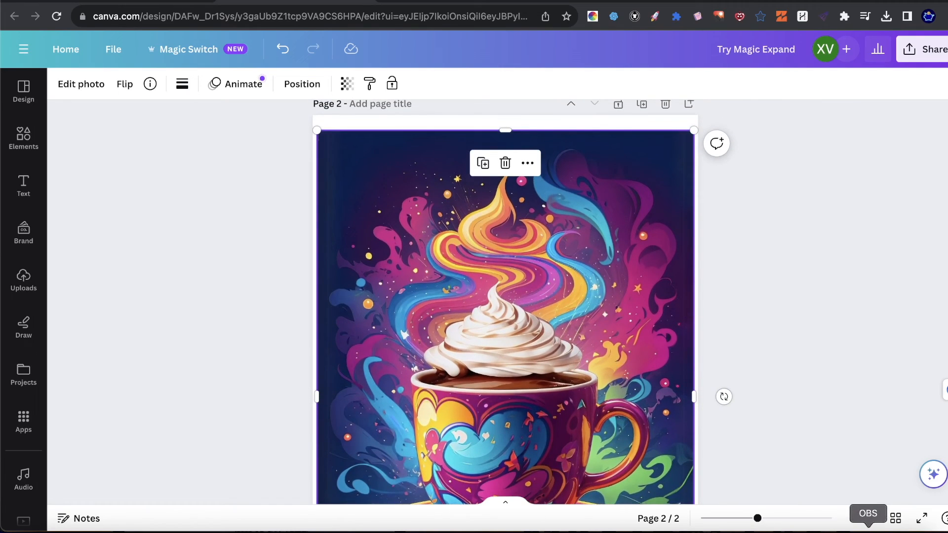
{"action": "scroll", "scroll_direction": "down", "scroll_amount": 3}
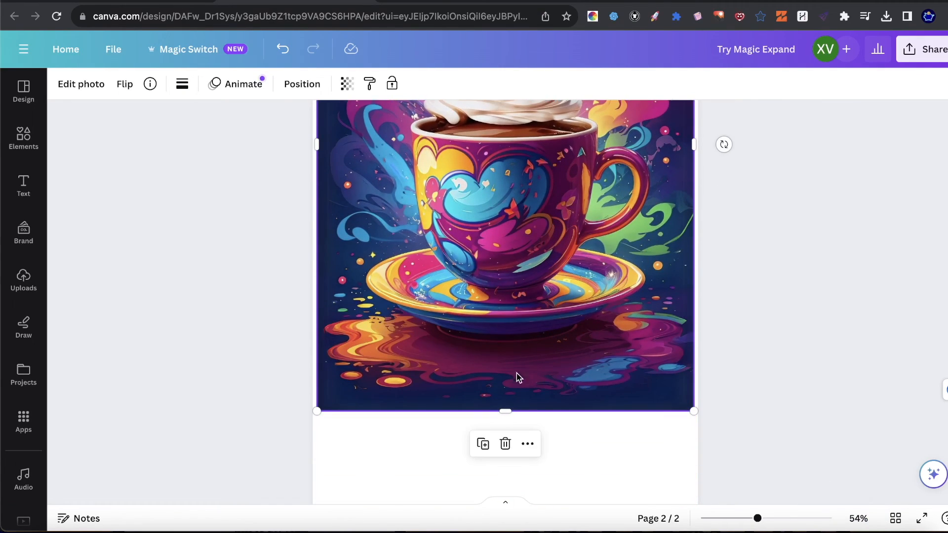
{"action": "mouse_move", "coordinate": [524, 386]}
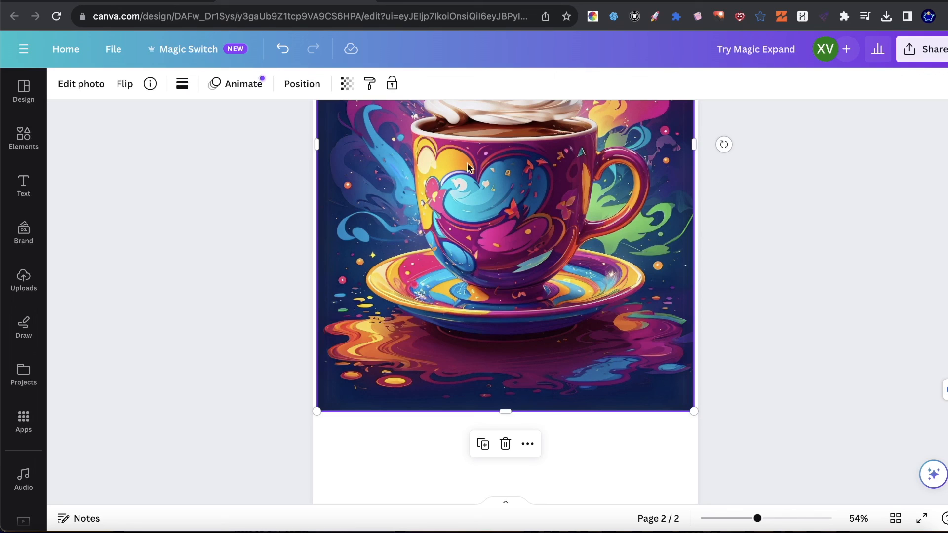
{"action": "mouse_move", "coordinate": [650, 383]}
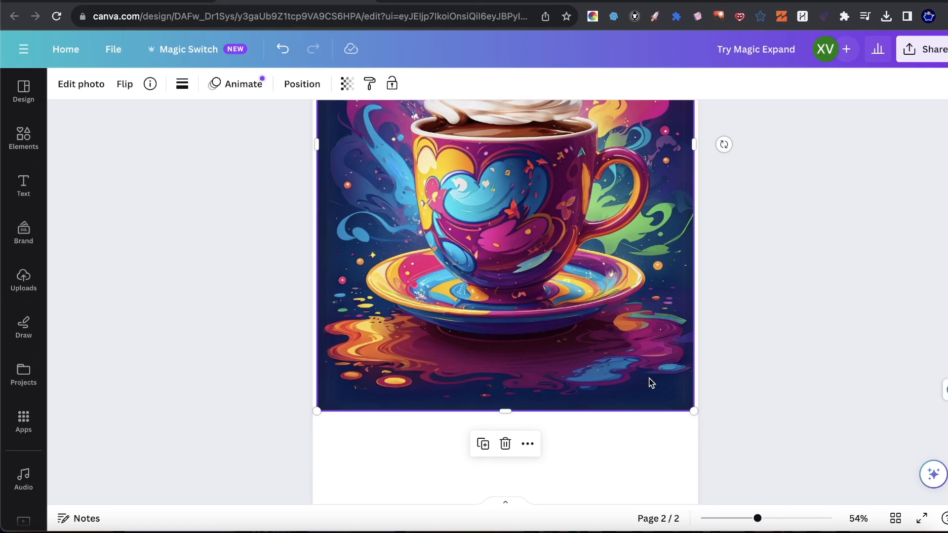